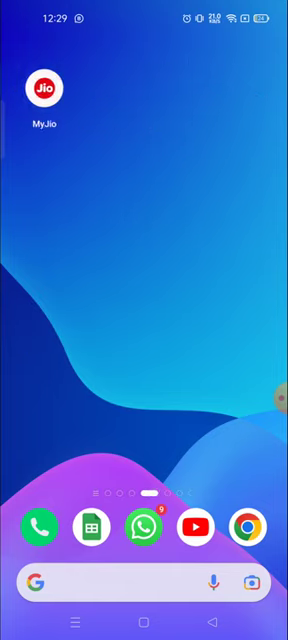
{"action": "scroll", "scroll_direction": "left", "scroll_amount": 3}
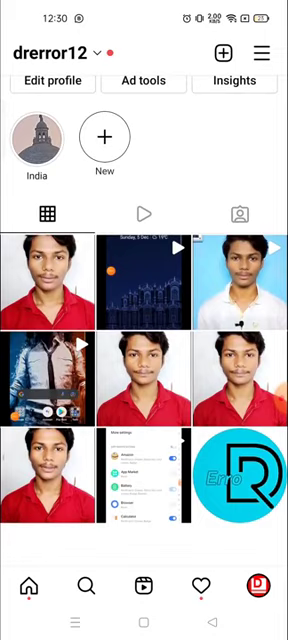
{"action": "scroll", "scroll_direction": "down", "scroll_amount": 3}
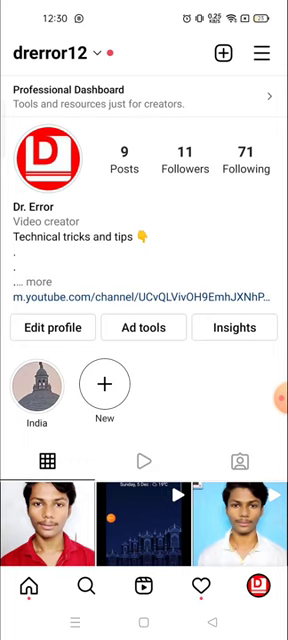
{"action": "key", "text": "home"}
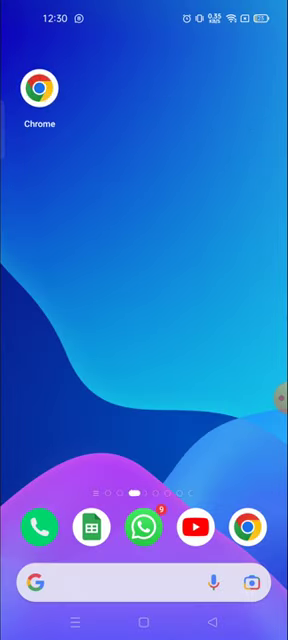
{"action": "scroll", "scroll_direction": "left", "scroll_amount": 3}
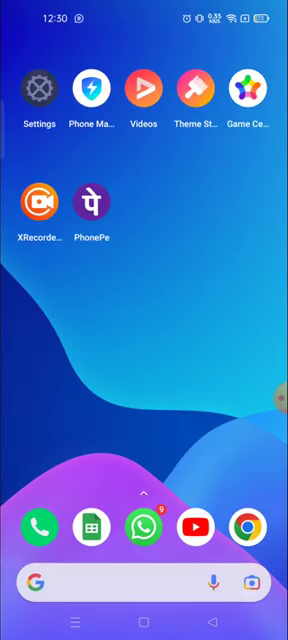
Launch the Settings app and scroll down through its main menu
{"action": "left_click", "coordinate": [35, 87]}
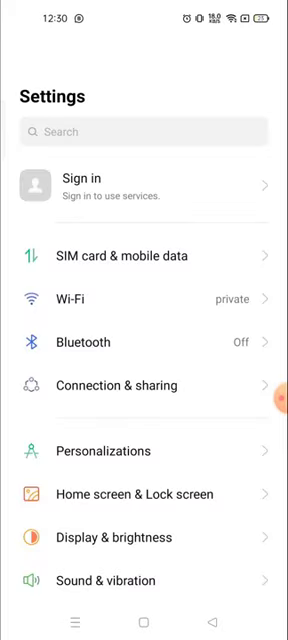
{"action": "scroll", "scroll_direction": "down", "scroll_amount": 3}
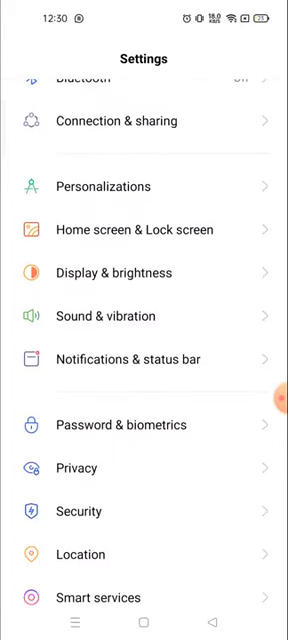
{"action": "scroll", "scroll_direction": "down", "scroll_amount": 3}
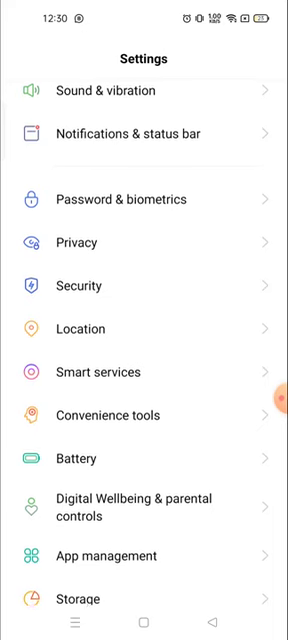
{"action": "scroll", "scroll_direction": "down", "scroll_amount": 3}
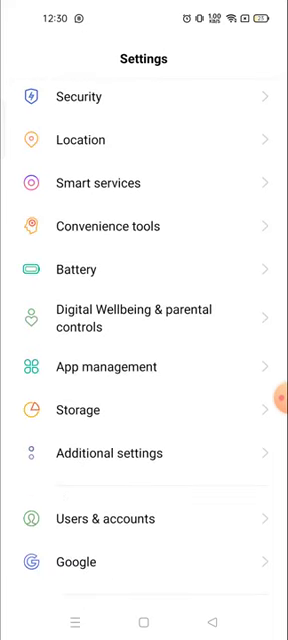
{"action": "scroll", "scroll_direction": "down", "scroll_amount": 3}
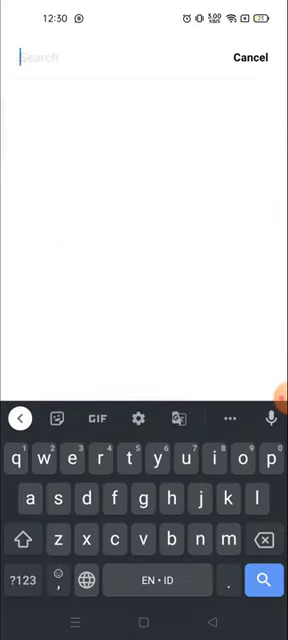
Try Settings search queries like 'insta', 'lap' and 'aps', landing on Security's app installation page
{"action": "type", "text": "i"}
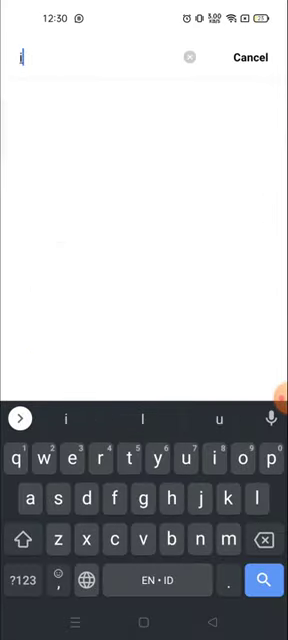
{"action": "type", "text": "installed"}
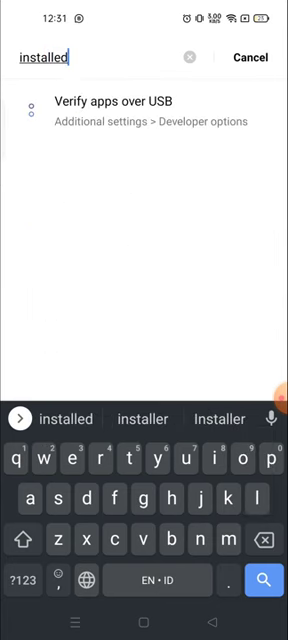
{"action": "key", "text": "BackSpace"}
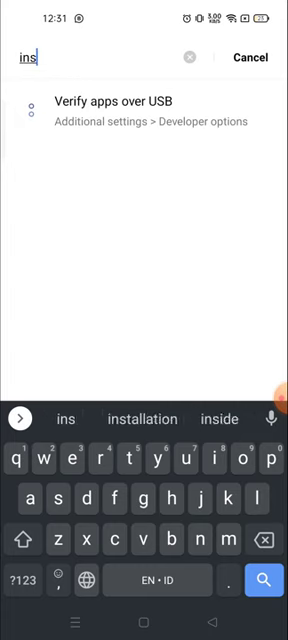
{"action": "type", "text": "lap"}
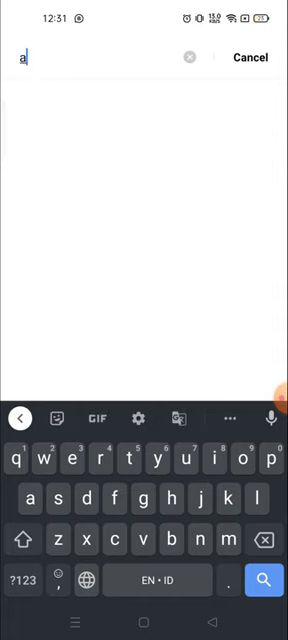
{"action": "type", "text": "ap"}
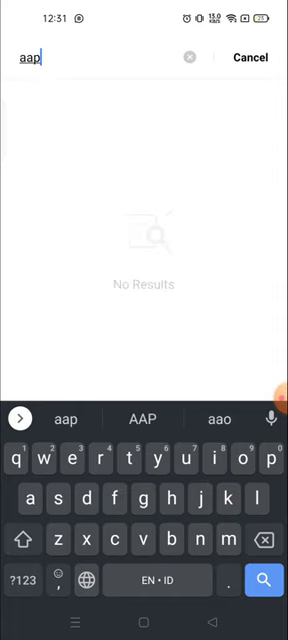
{"action": "key", "text": "BackSpace"}
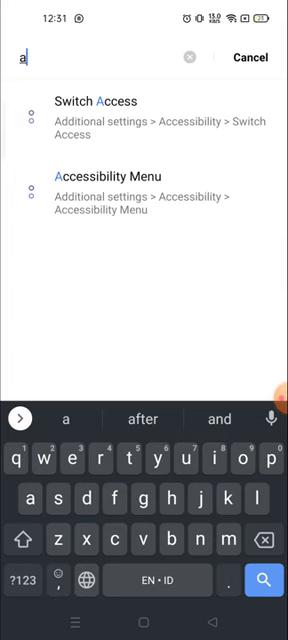
{"action": "type", "text": "p"}
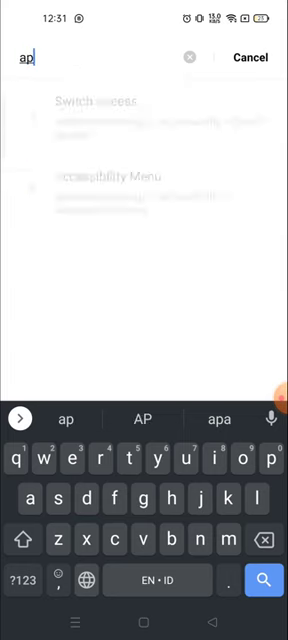
{"action": "type", "text": "s"}
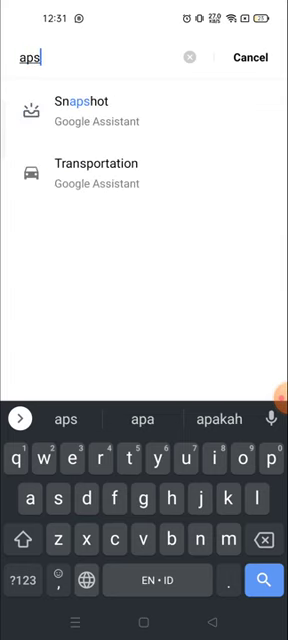
{"action": "key", "text": "Backspace"}
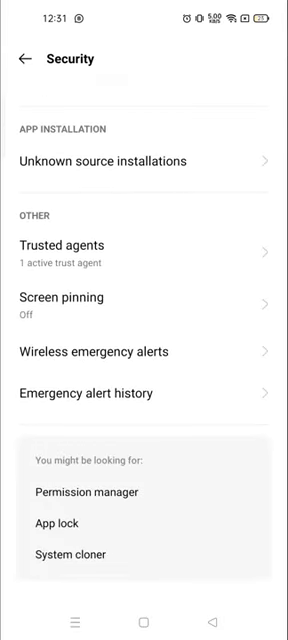
Search 'ap' and open the App list result showing all 90 installed apps
{"action": "type", "text": "ap"}
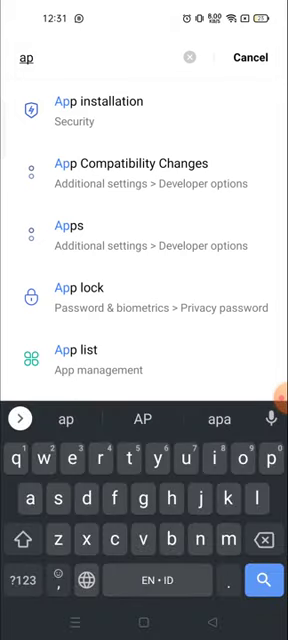
{"action": "left_click", "coordinate": [73, 356]}
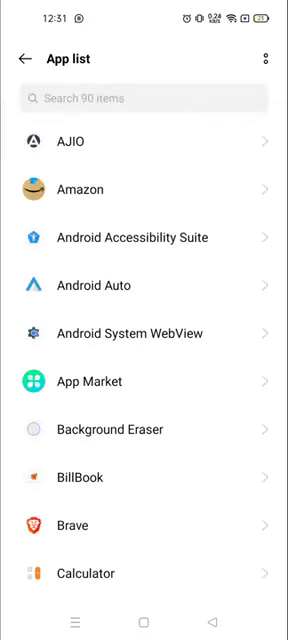
Scroll the App list past the C and D apps to entries G through J
{"action": "scroll", "scroll_direction": "down", "scroll_amount": 3}
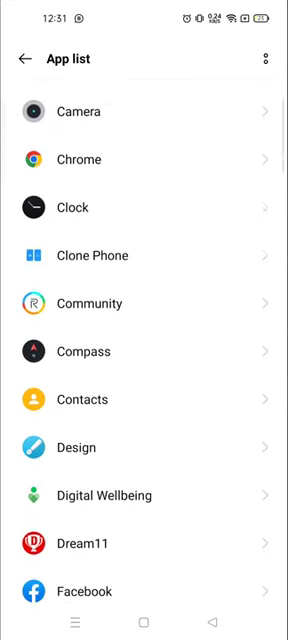
{"action": "scroll", "scroll_direction": "down", "scroll_amount": 3}
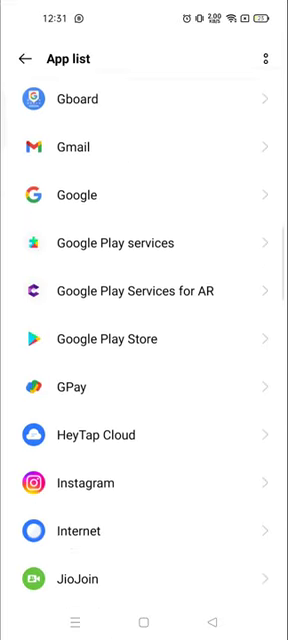
{"action": "scroll", "scroll_direction": "down", "scroll_amount": 3}
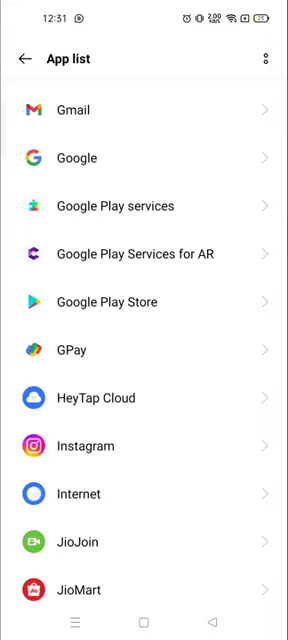